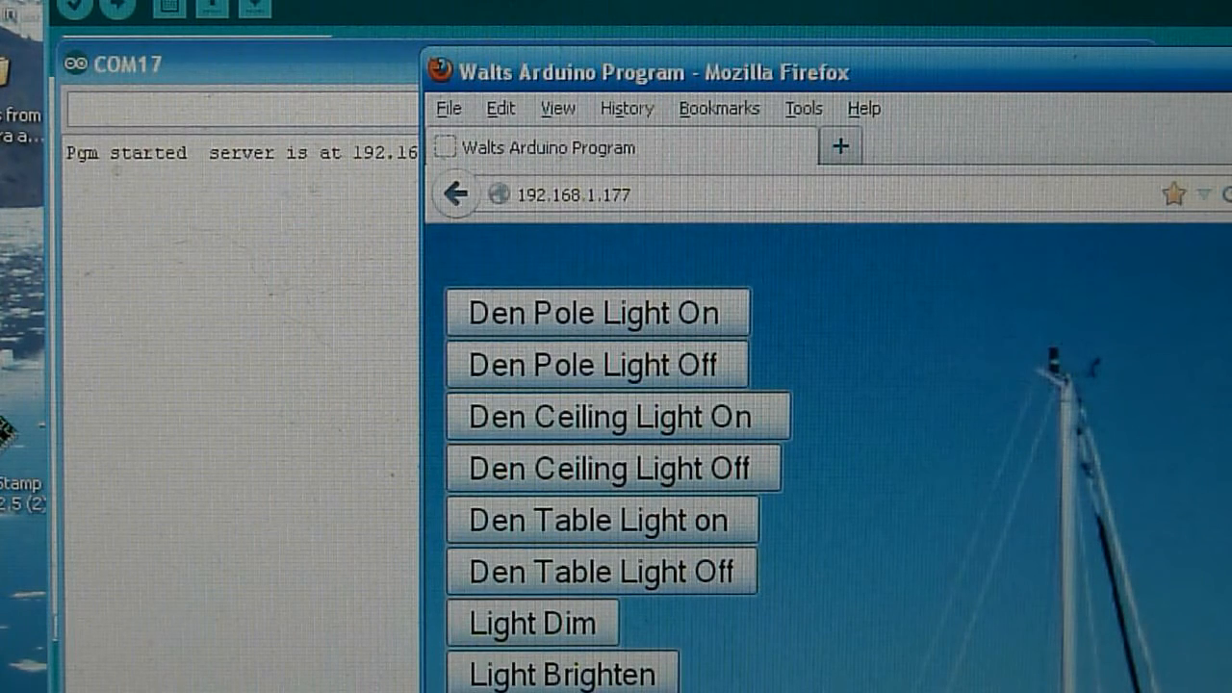
mouse_move(812, 304)
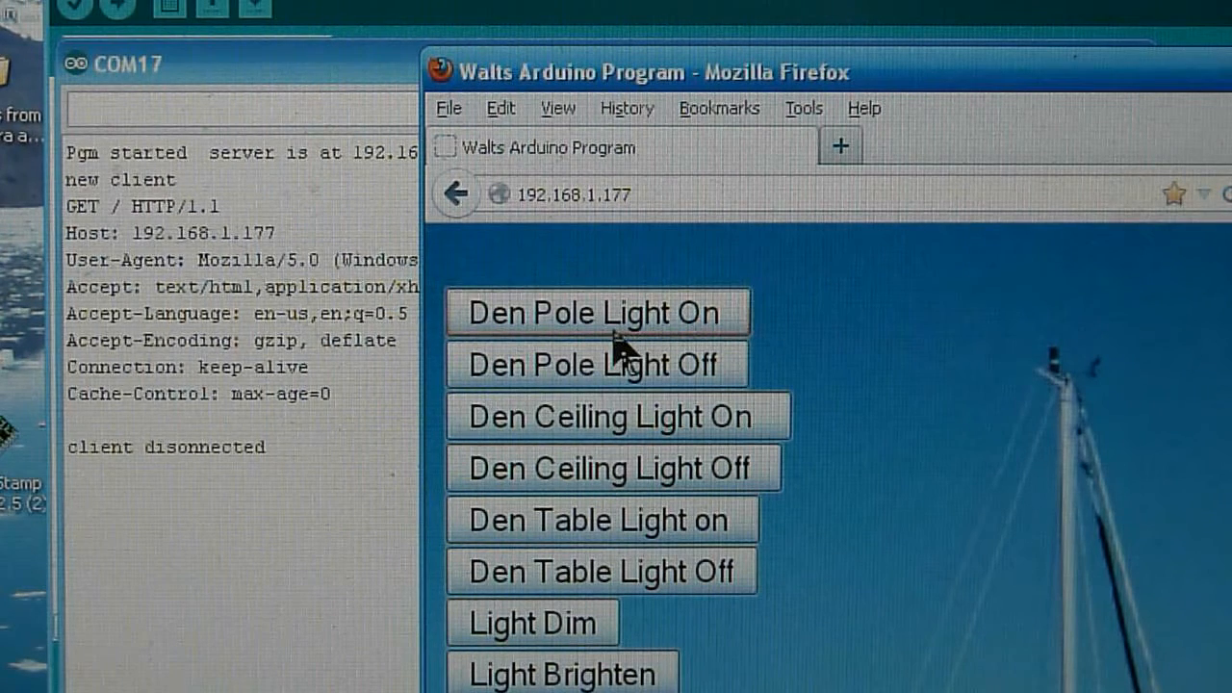
- Send the Den Pole Light On command (GET /A) from the Firefox page, resending until logged
left_click(597, 312)
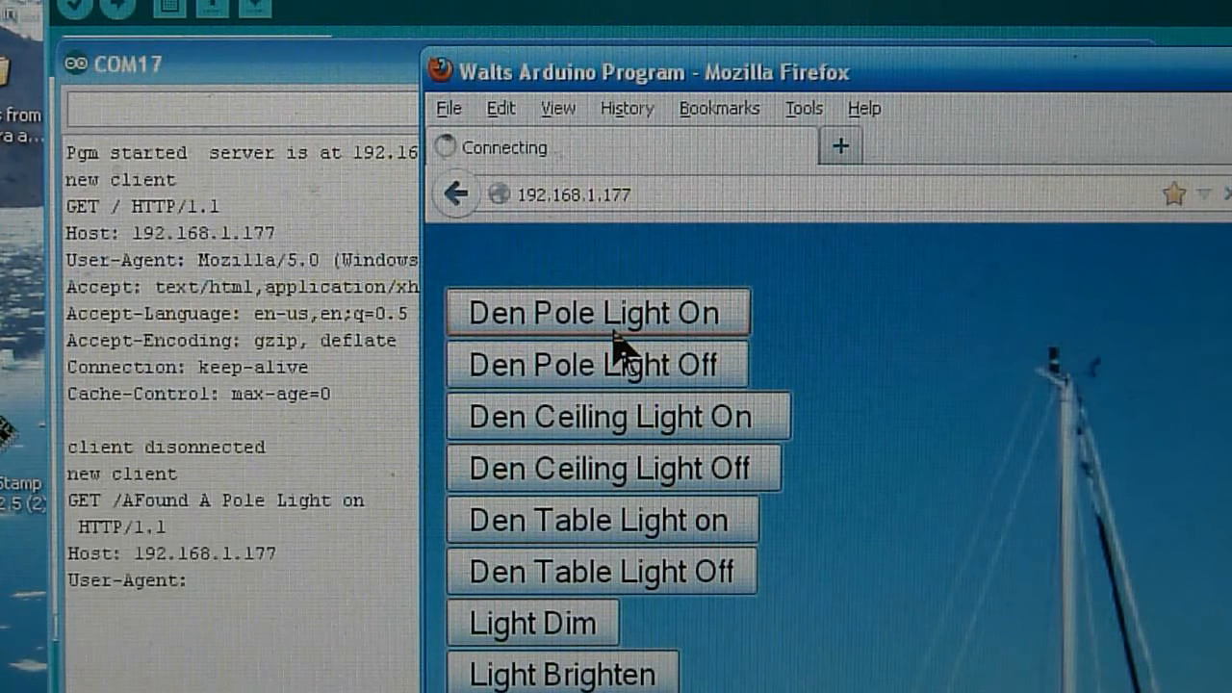
left_click(597, 312)
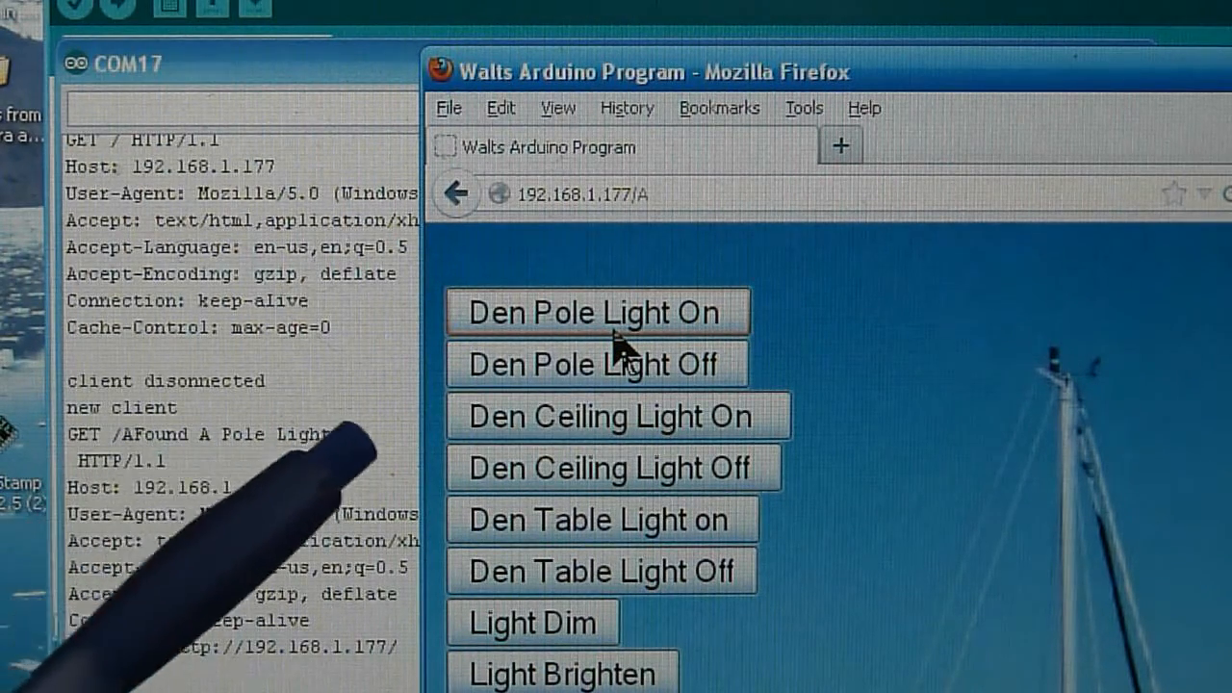
left_click(597, 312)
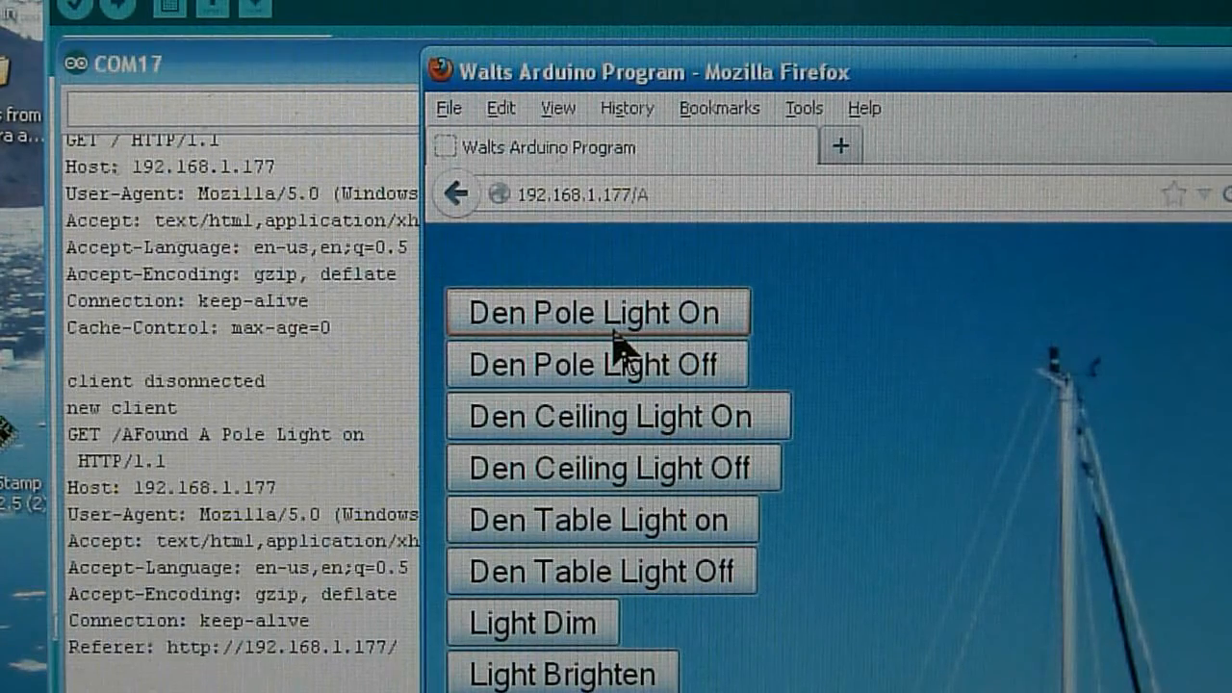
- Send the Den Ceiling Light Off and On commands (GET /R, /S), watching each request log in the Serial Monitor
left_click(613, 468)
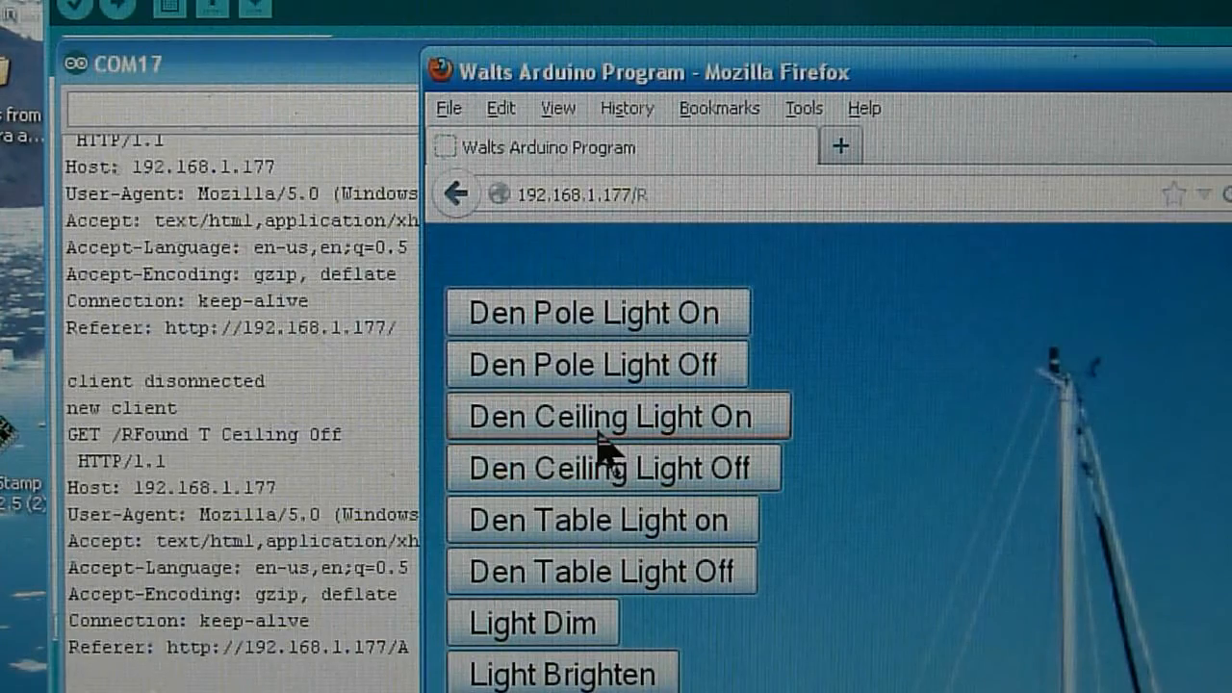
left_click(616, 416)
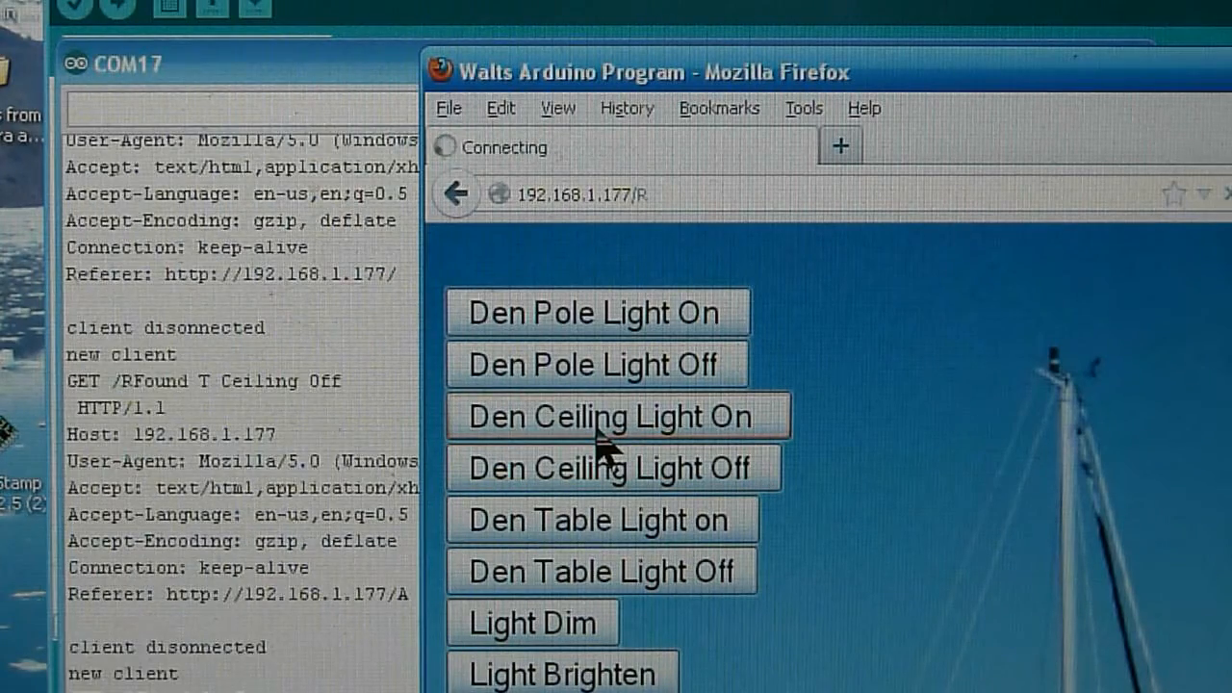
left_click(618, 416)
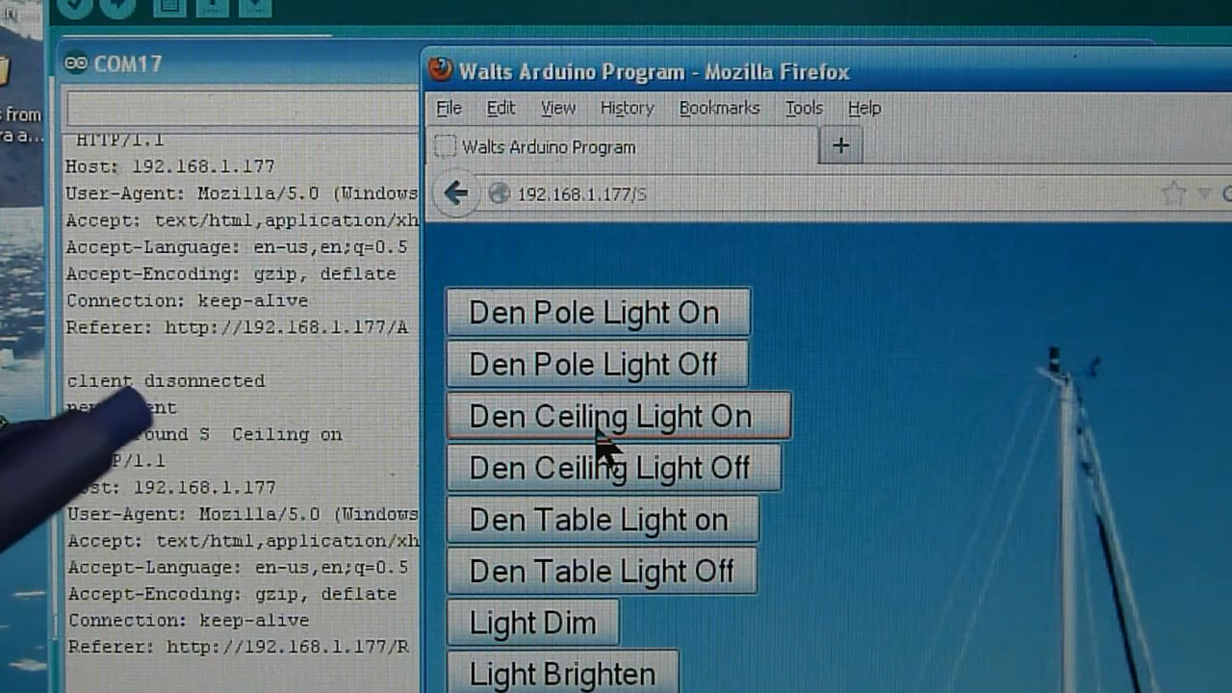
left_click(616, 416)
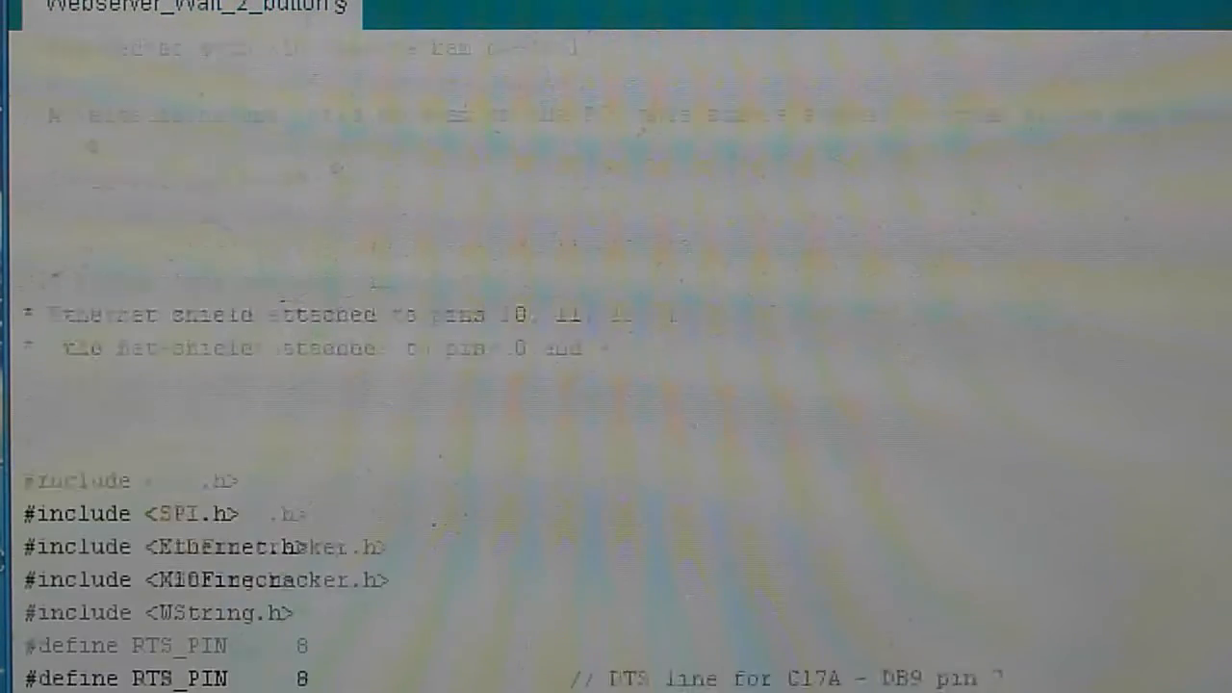
scroll("down", 3)
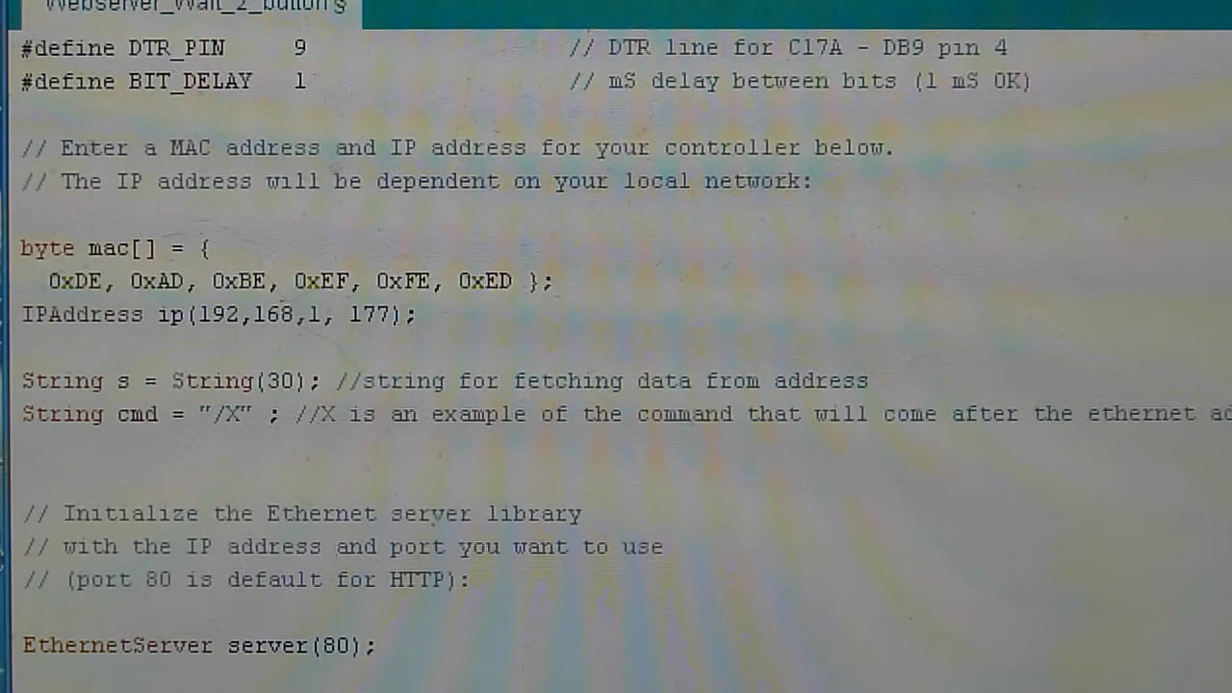
scroll("down", 3)
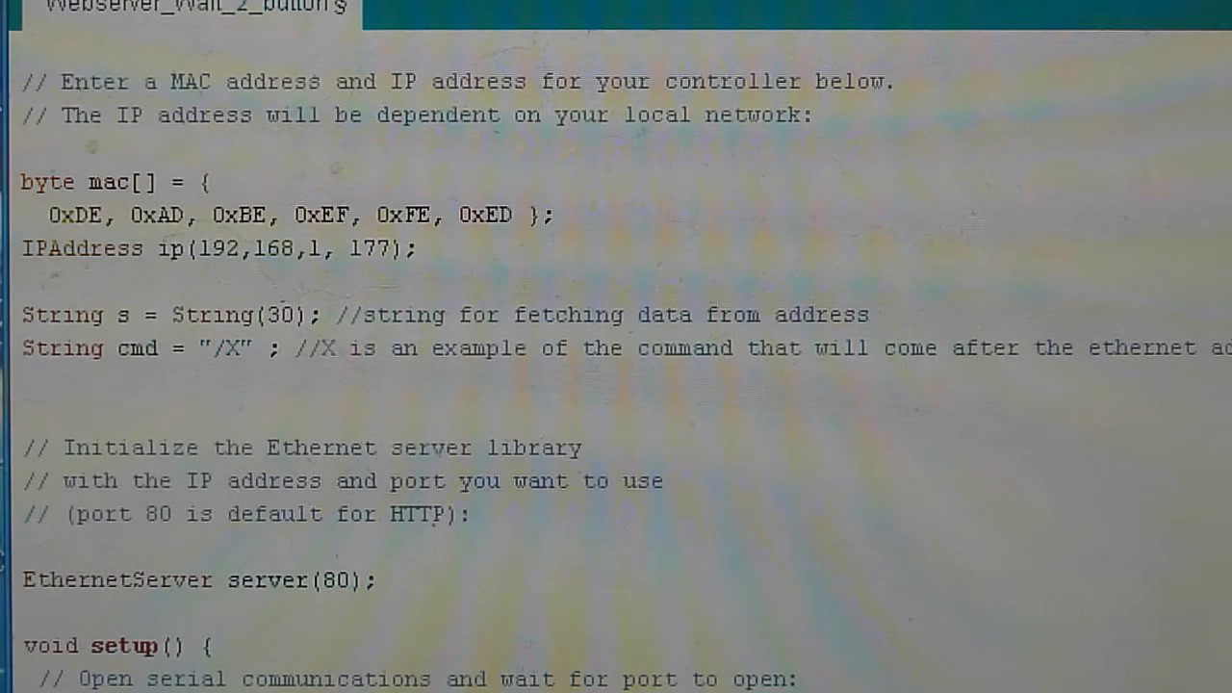
- Scroll through setup() and loop() past the while (client.connected()) block to the if (cmd == "/A") check
scroll("down", 3)
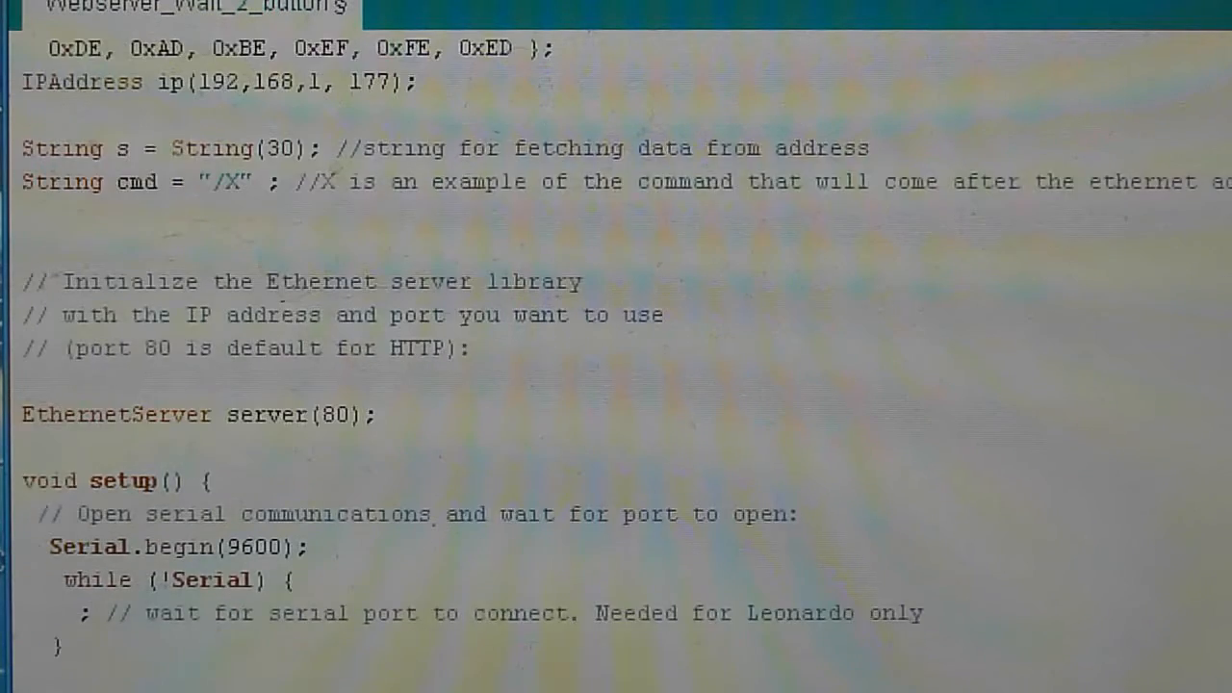
scroll("down", 3)
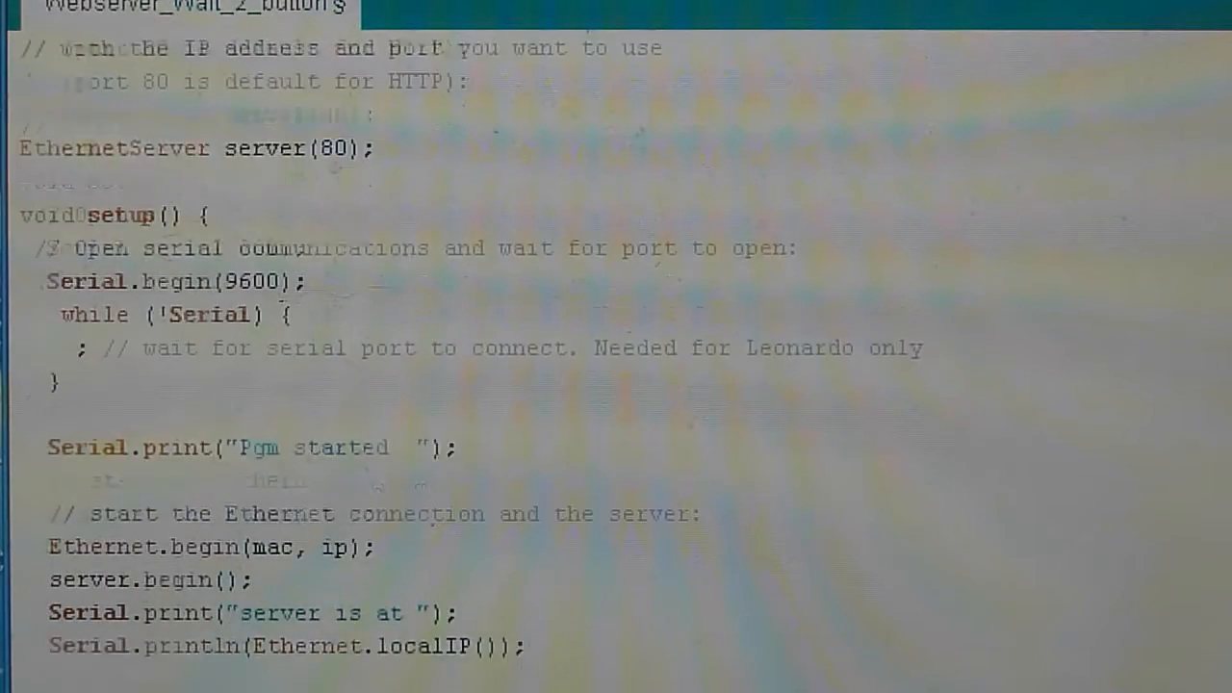
scroll("down", 3)
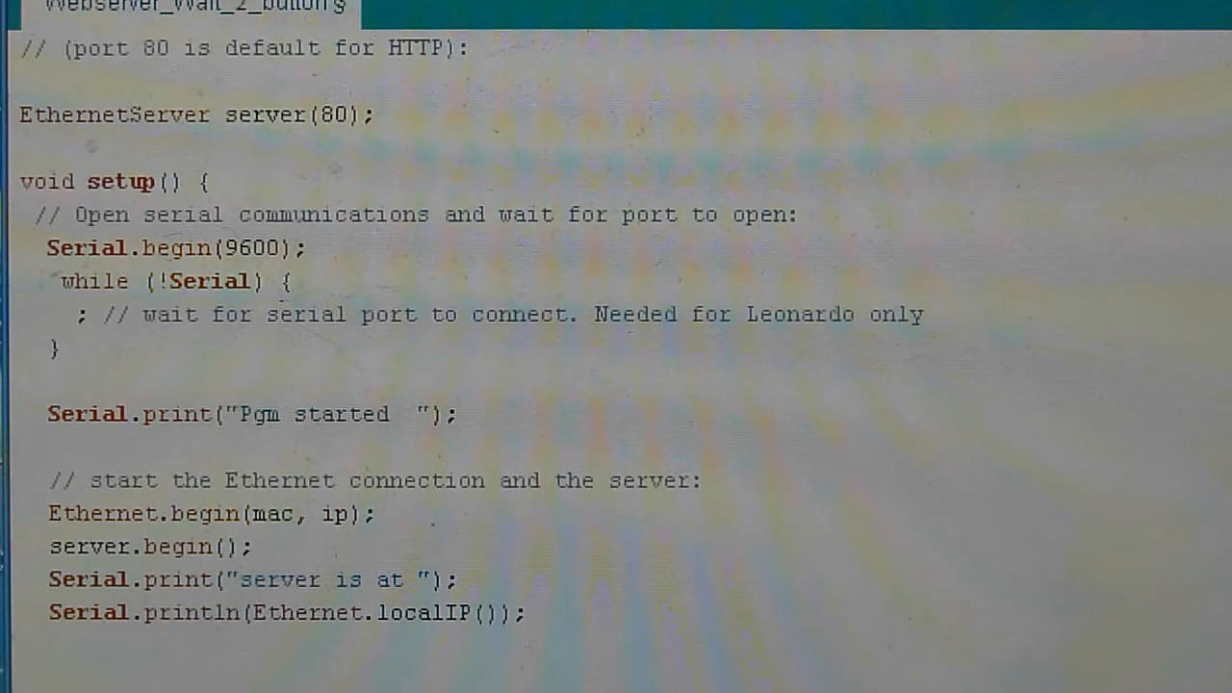
scroll("down", 3)
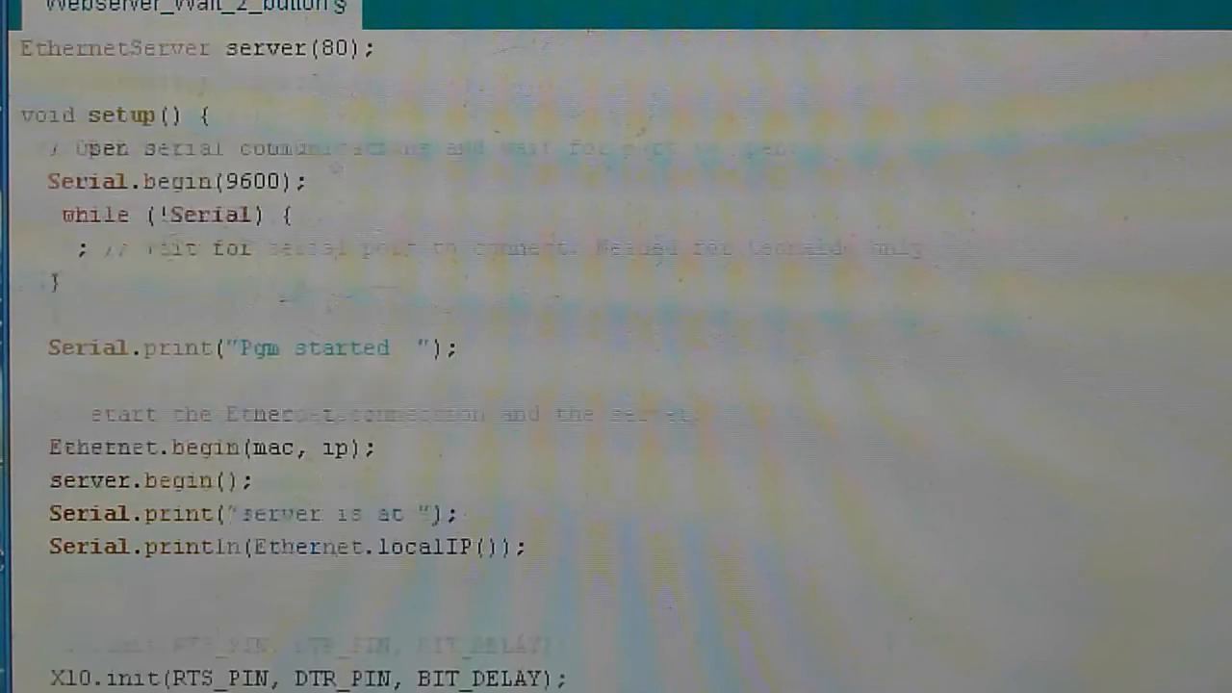
scroll("down", 3)
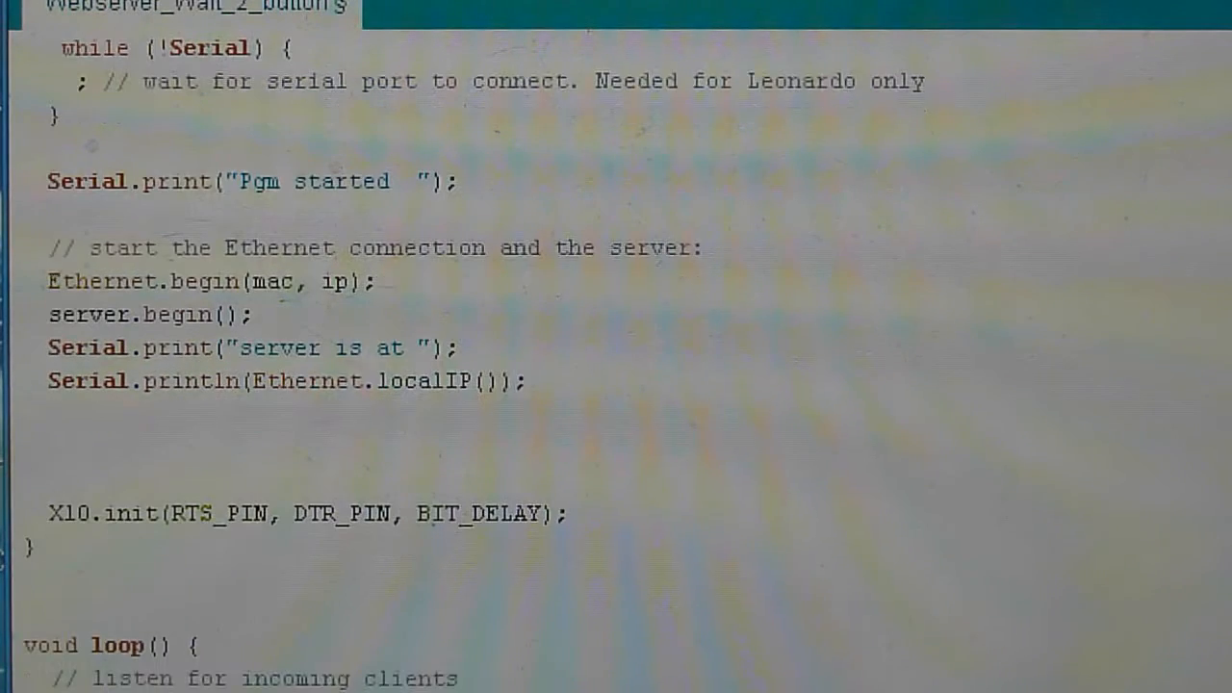
scroll("down", 3)
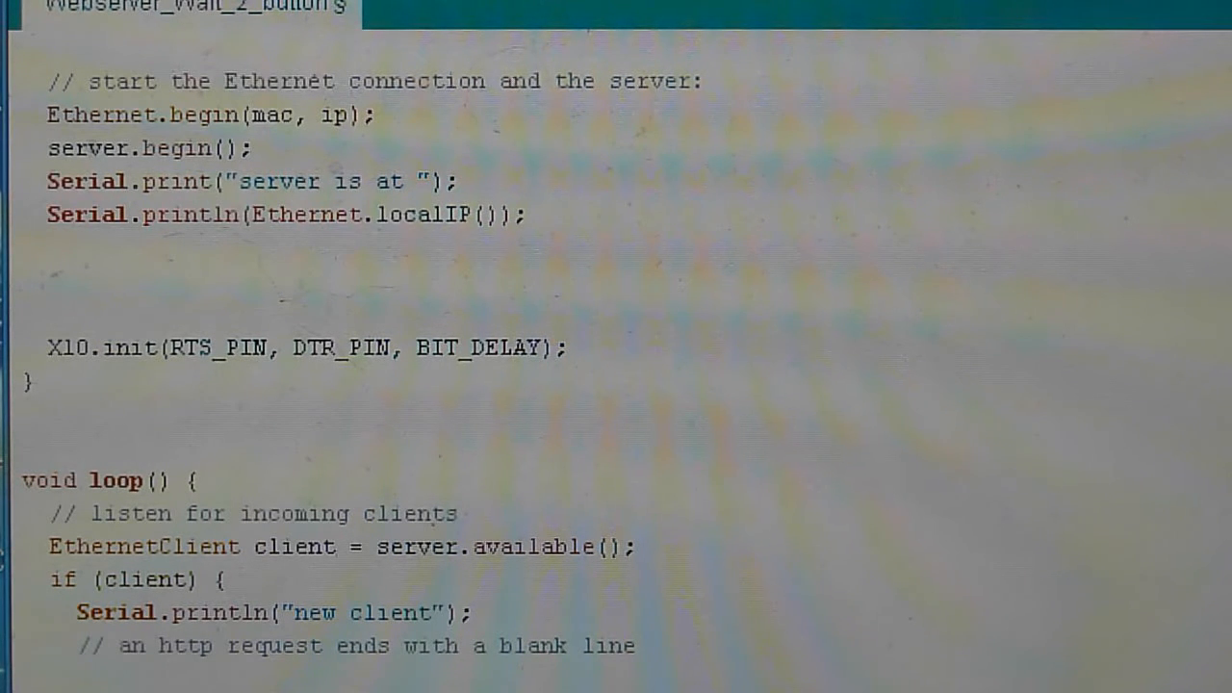
scroll("down", 3)
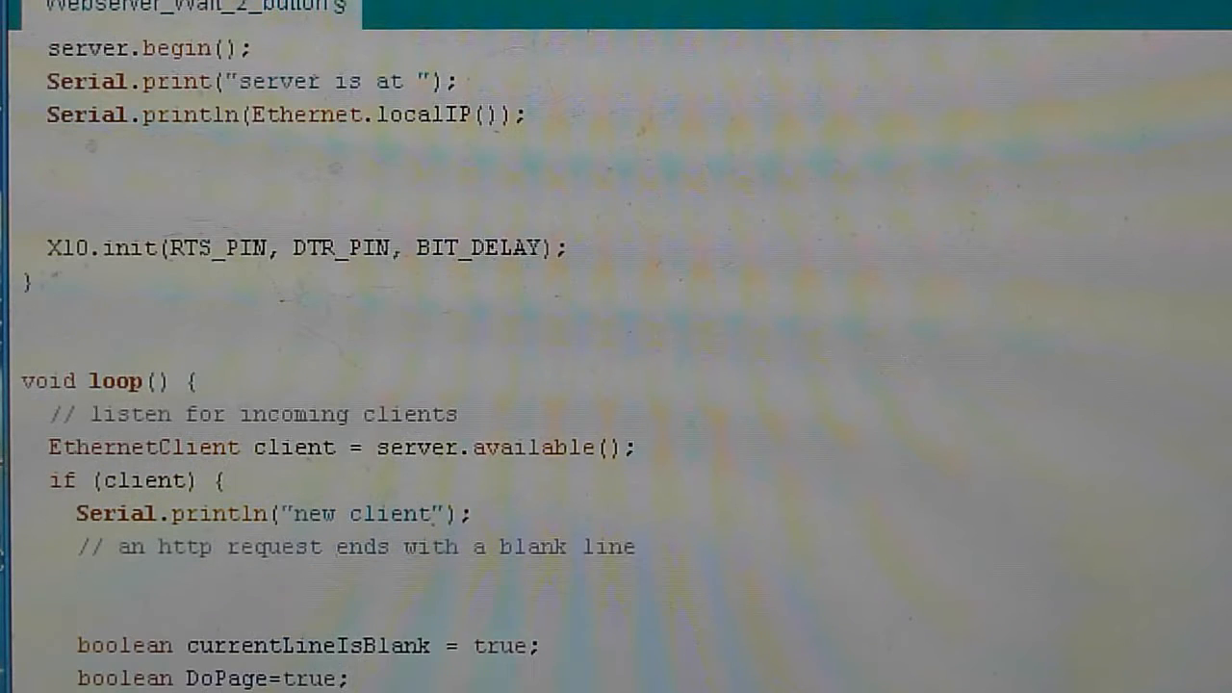
scroll("down", 3)
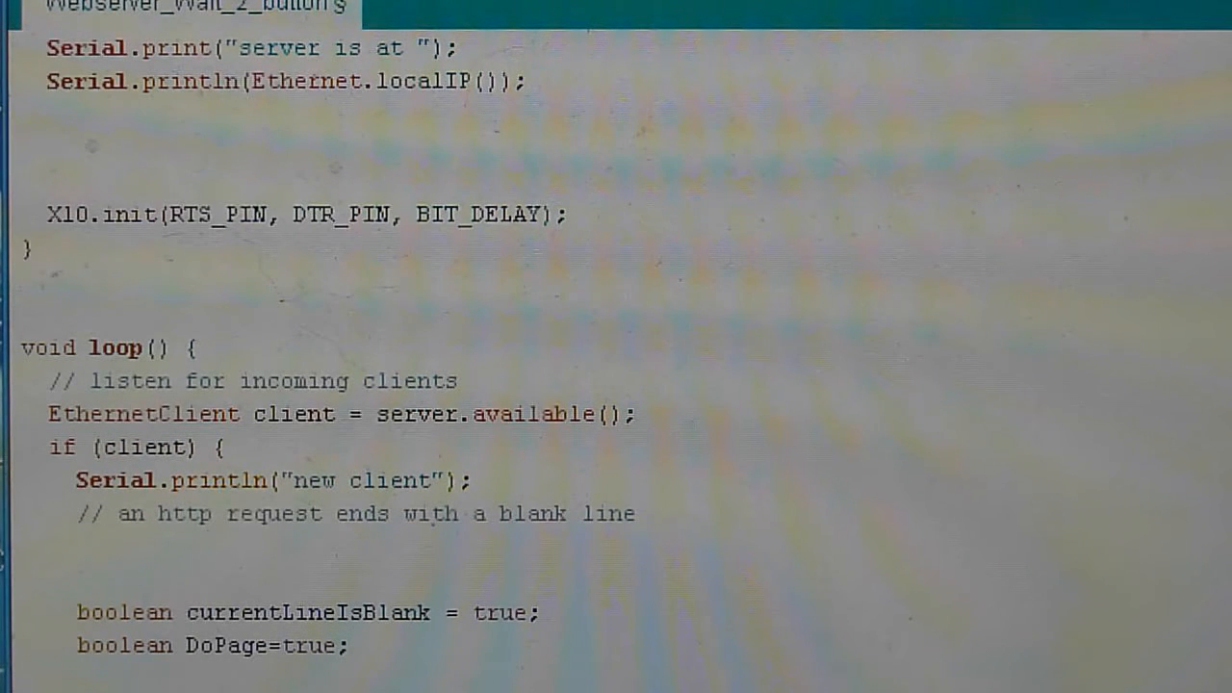
scroll("down", 3)
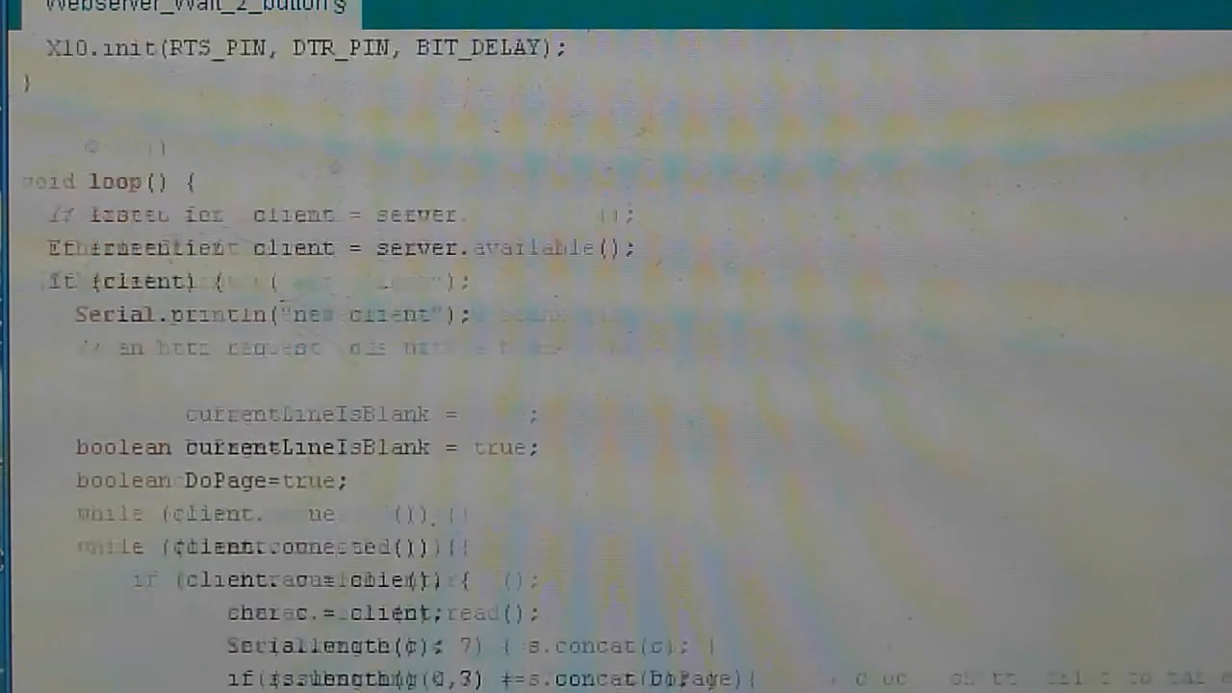
scroll("down", 3)
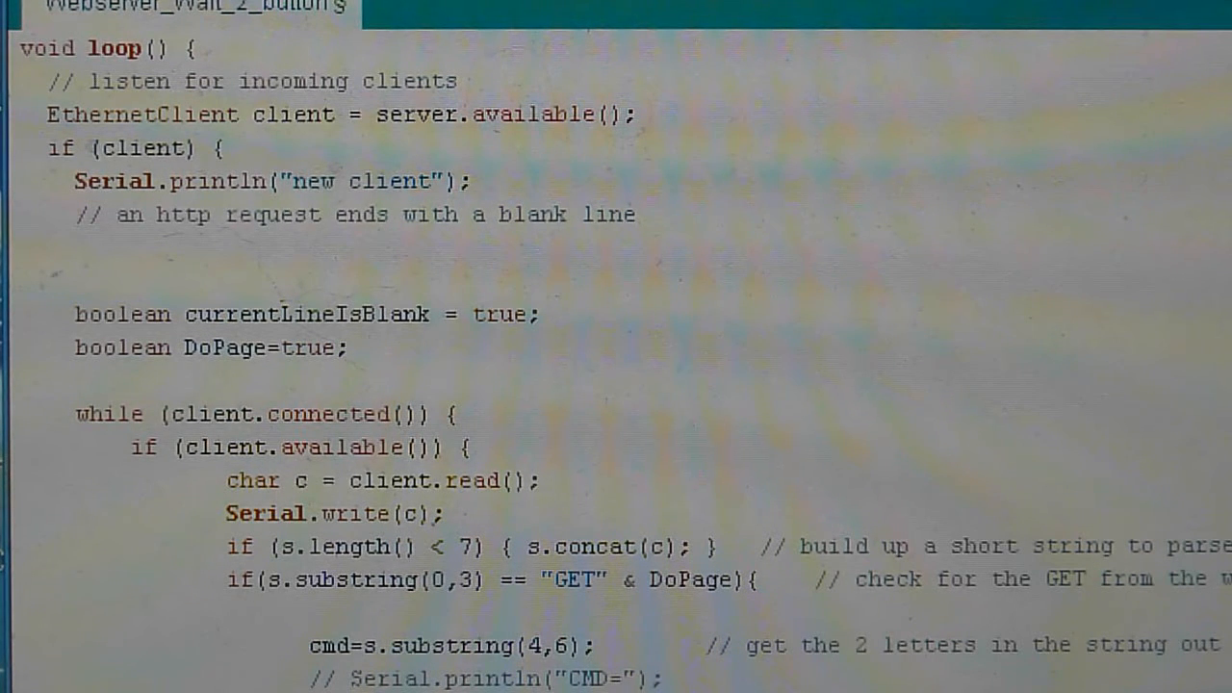
scroll("down", 3)
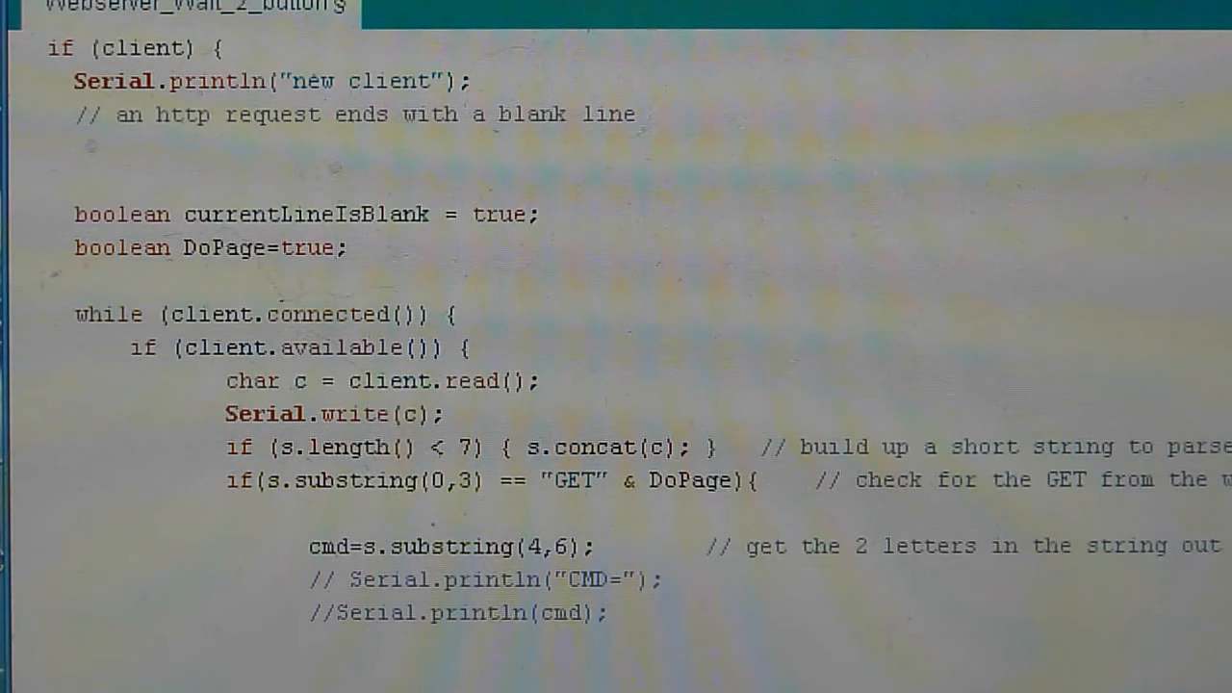
scroll("down", 3)
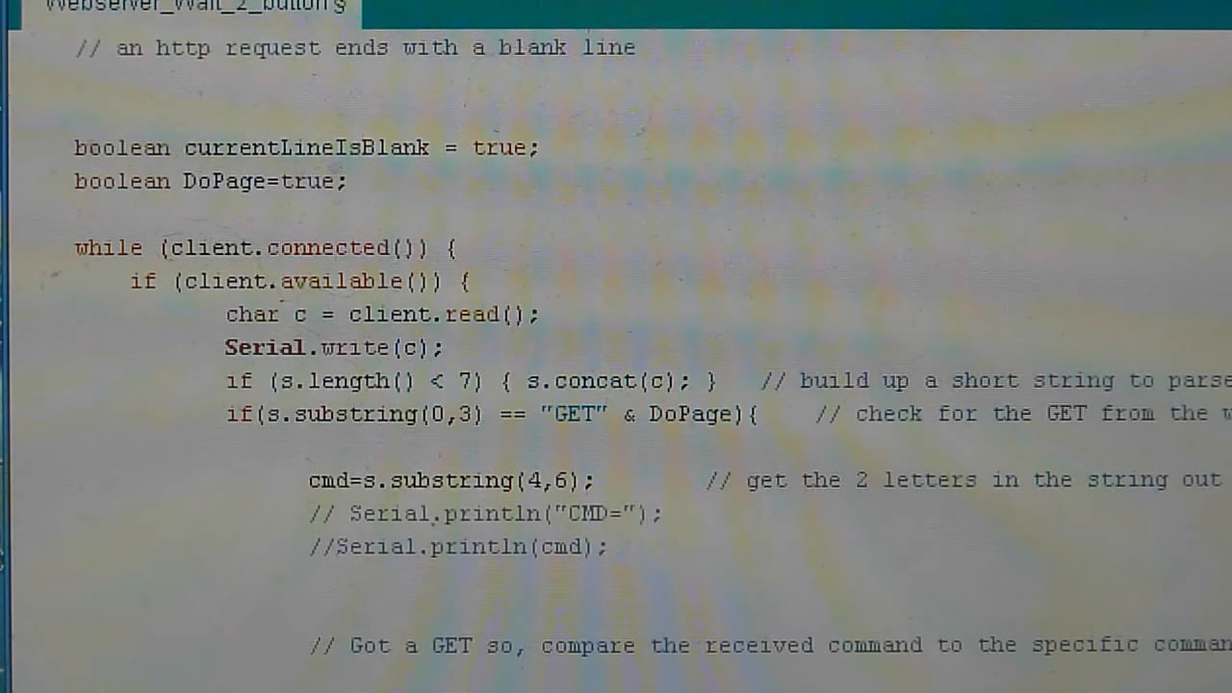
scroll("down", 3)
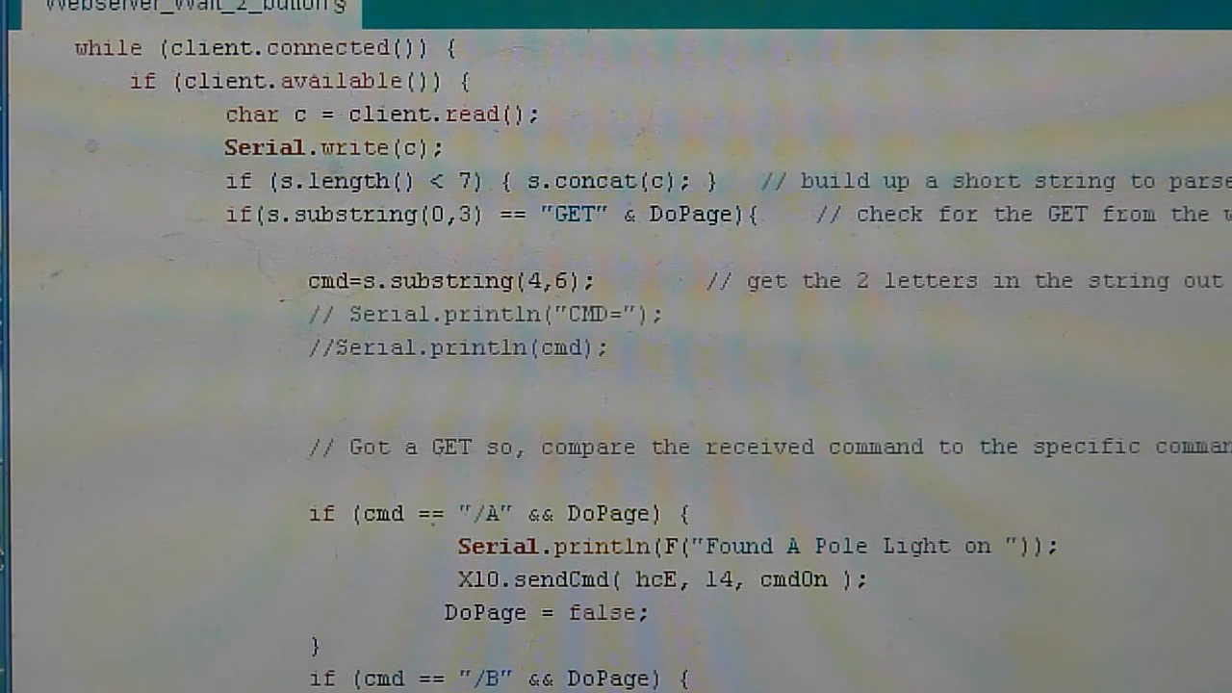
- Scroll past the /B, /H, /C, /S, /R, /U and /W command checks to the HTTP response header lines
scroll("down", 3)
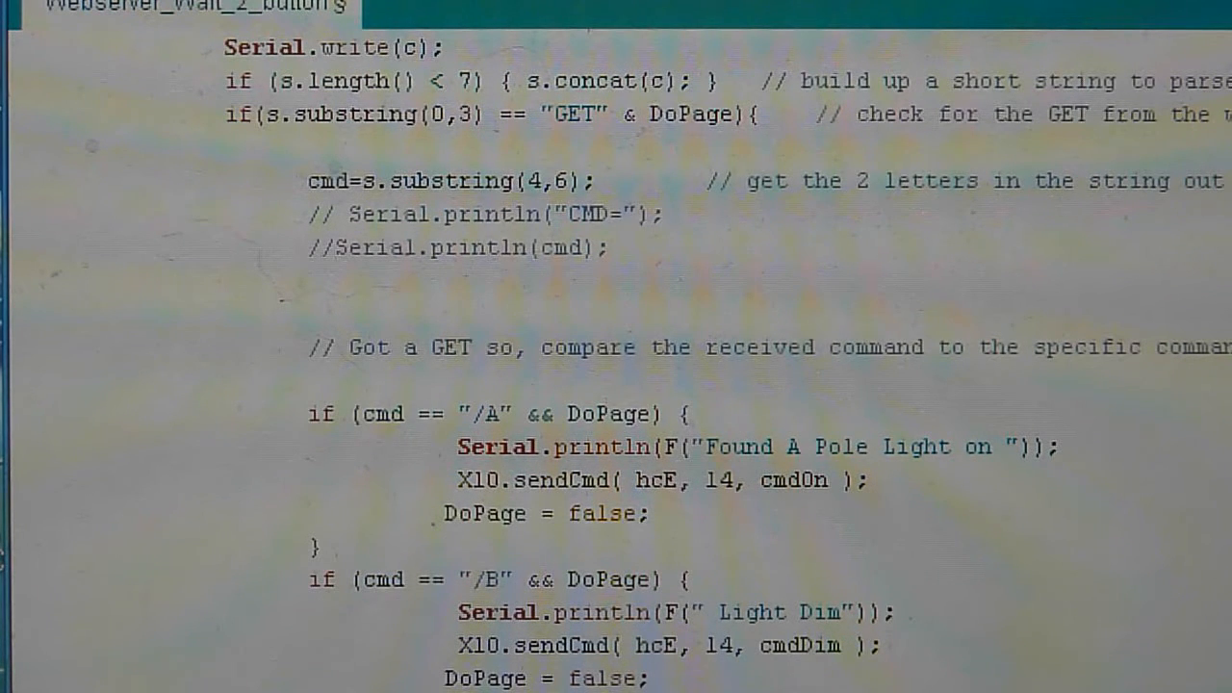
scroll("down", 3)
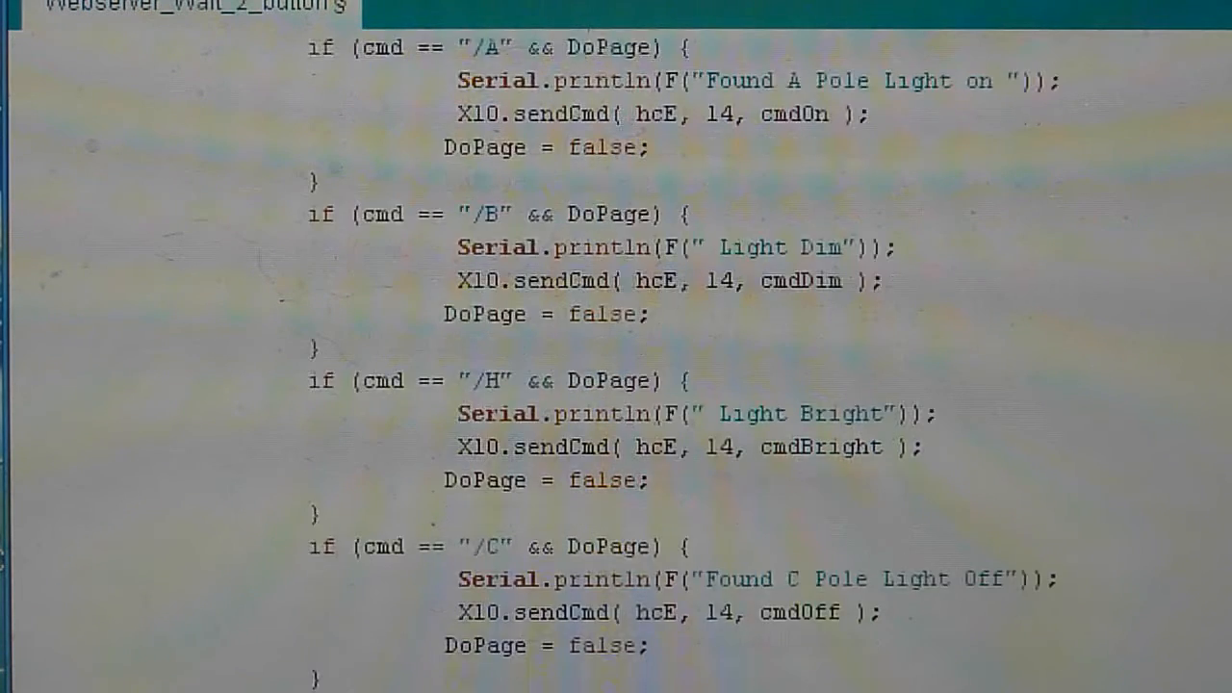
scroll("down", 3)
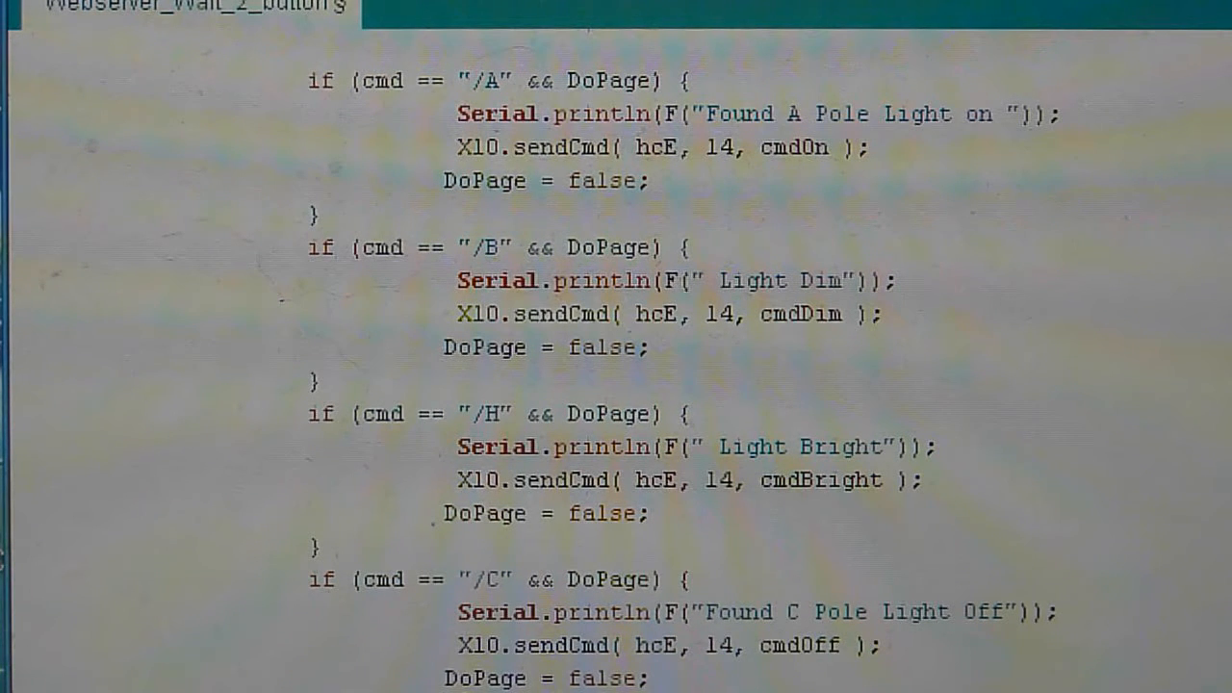
scroll("down", 3)
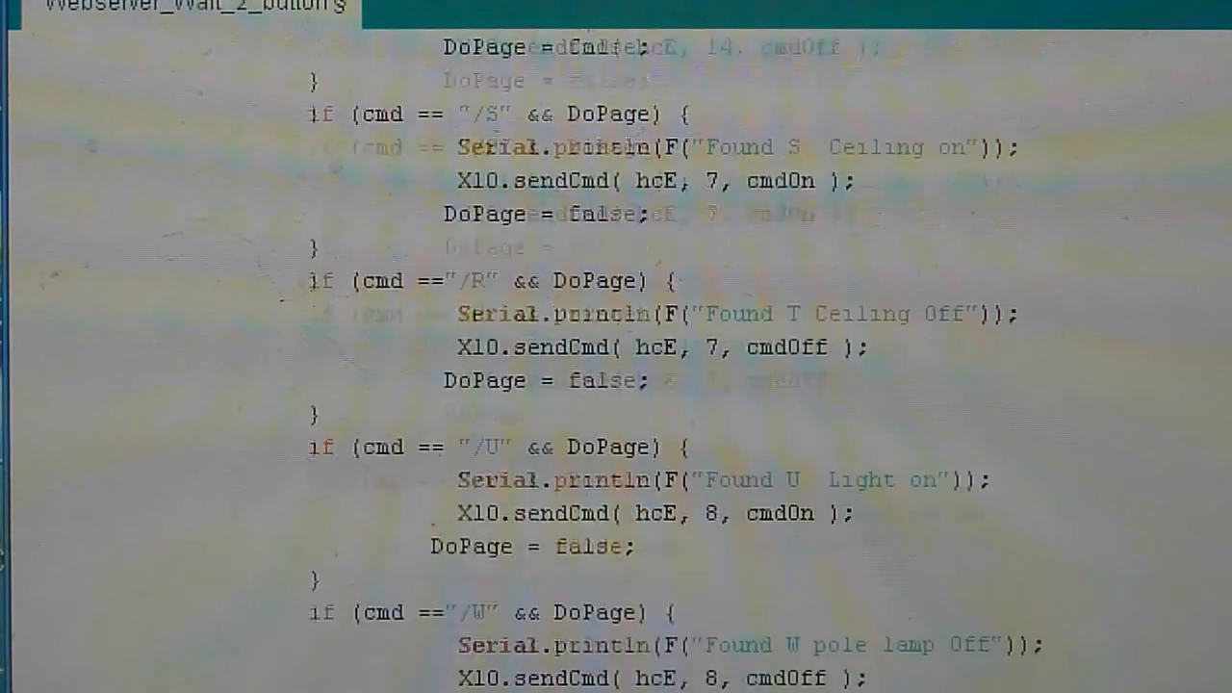
scroll("down", 3)
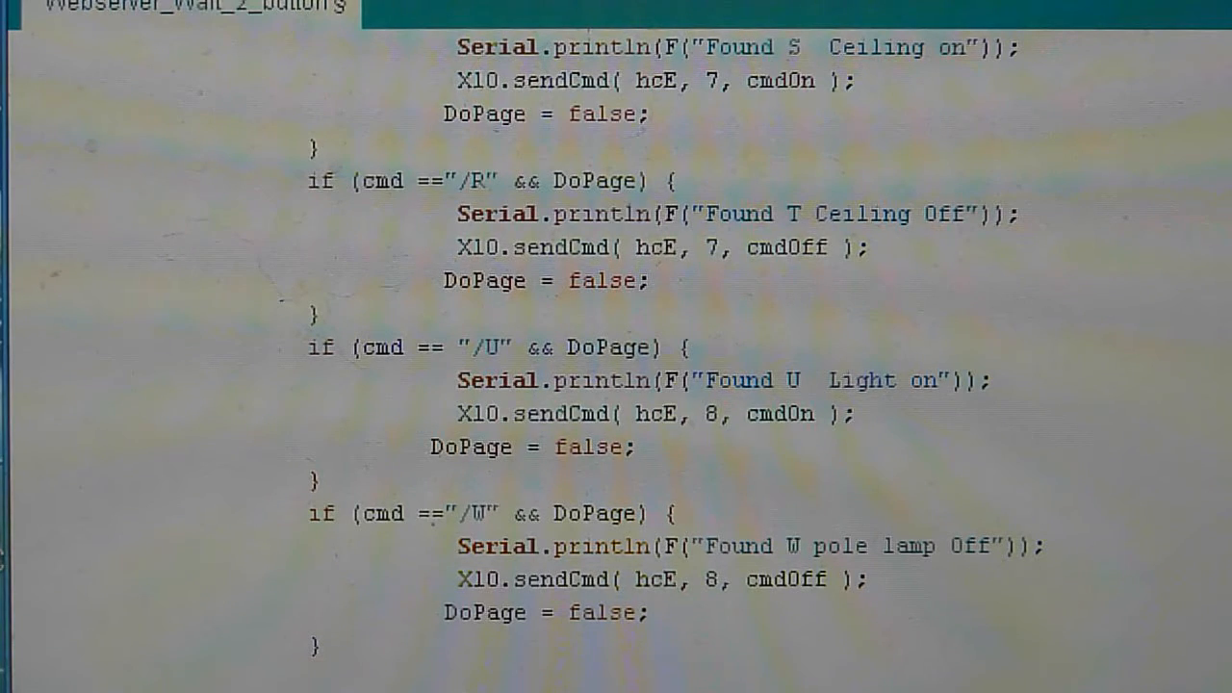
scroll("down", 3)
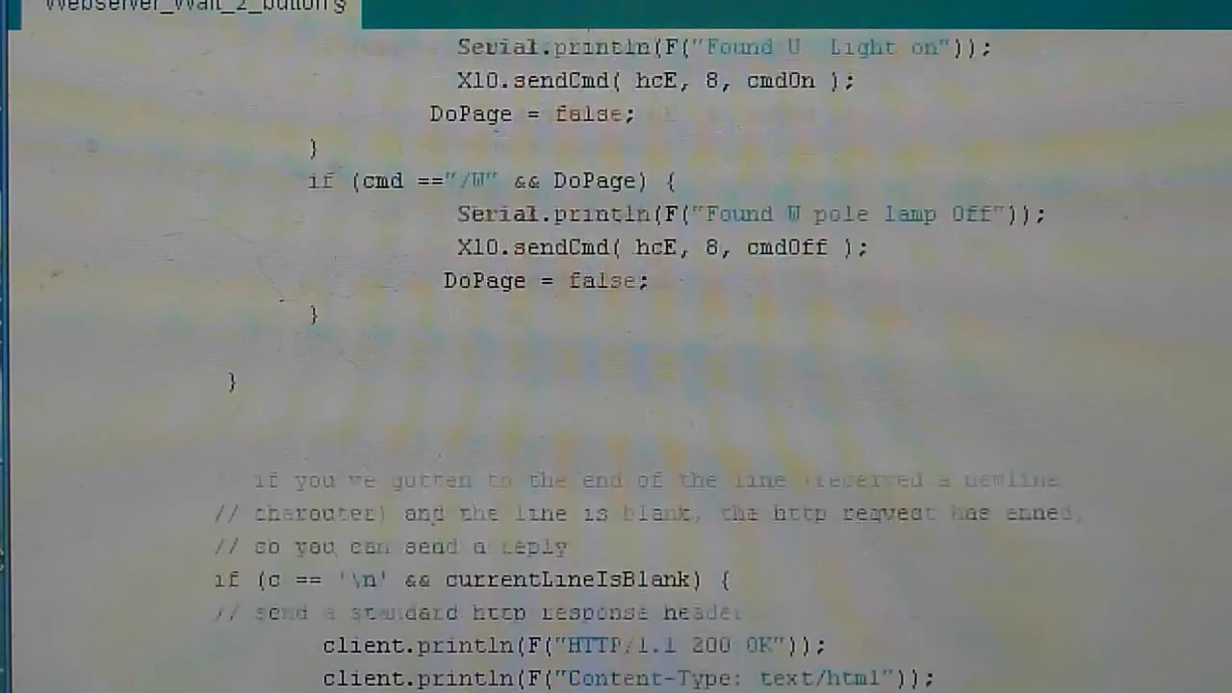
- Scroll through the client.println HTML header lines to the FORM METHOD='LINK' buttons pointing to 192.168.1.177
scroll("down", 3)
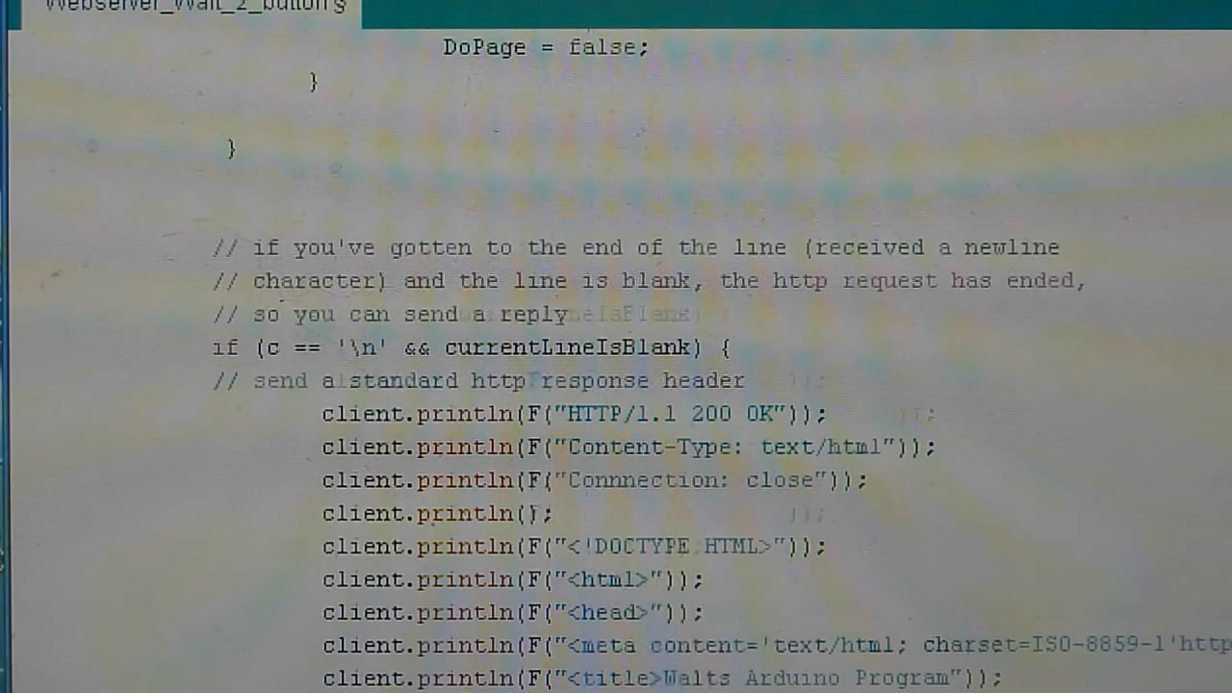
scroll("down", 3)
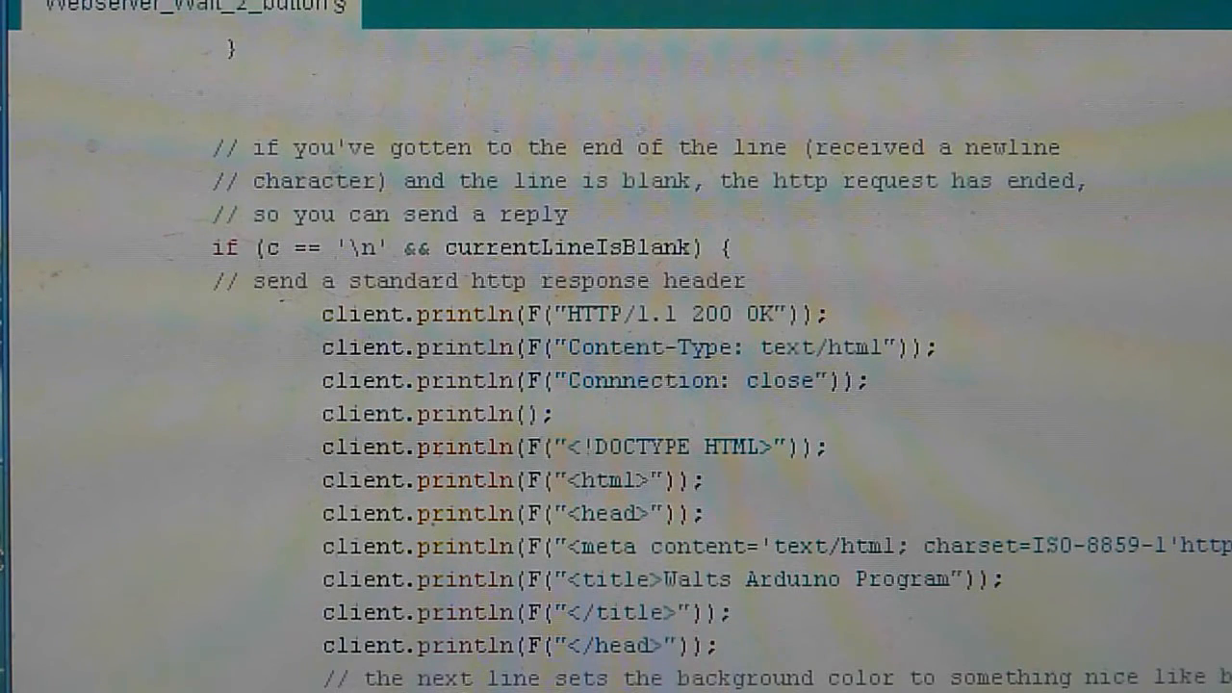
scroll("down", 3)
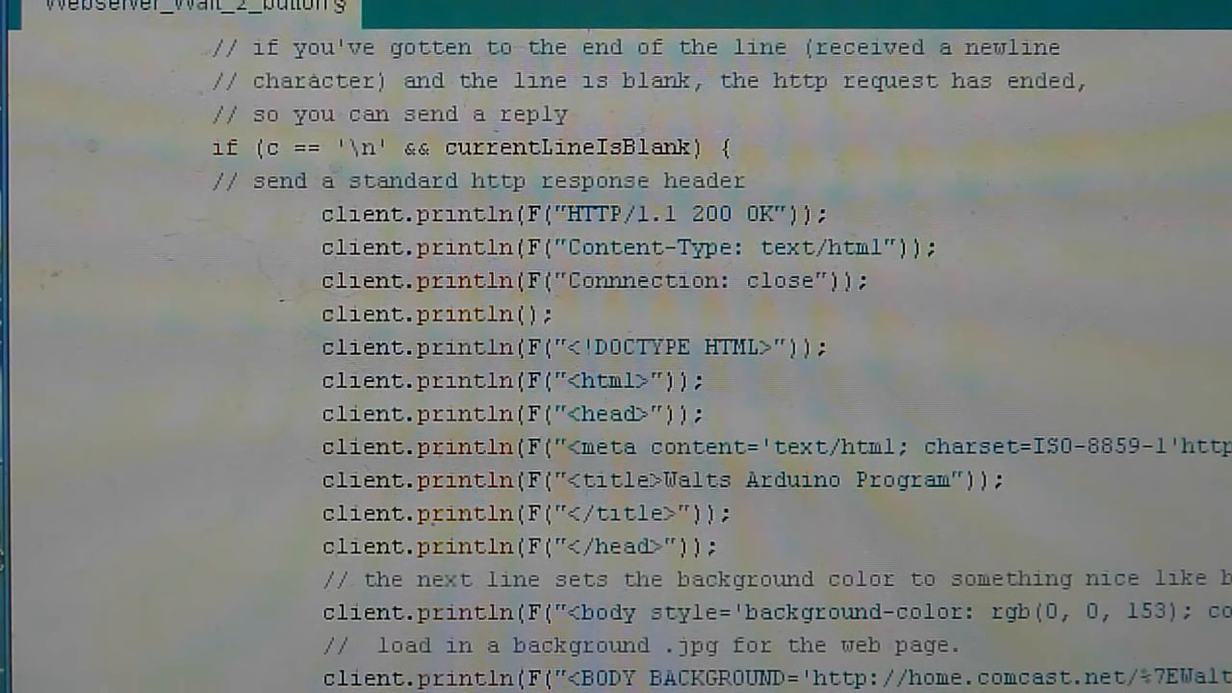
scroll("down", 3)
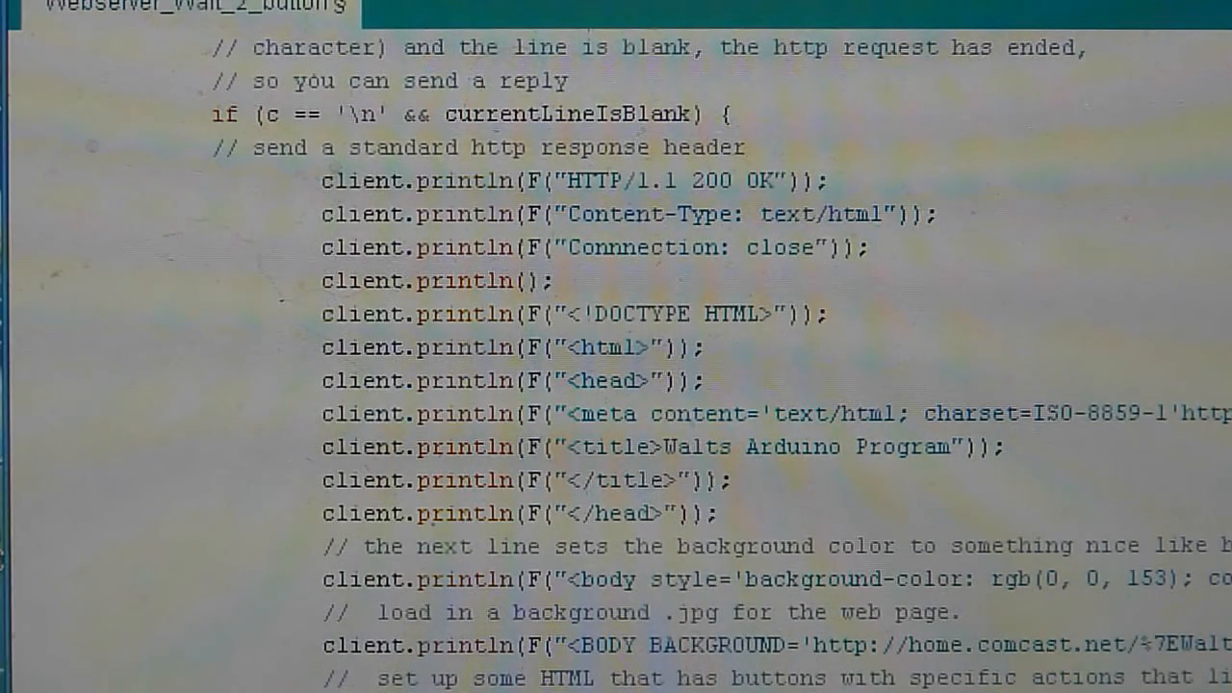
scroll("down", 3)
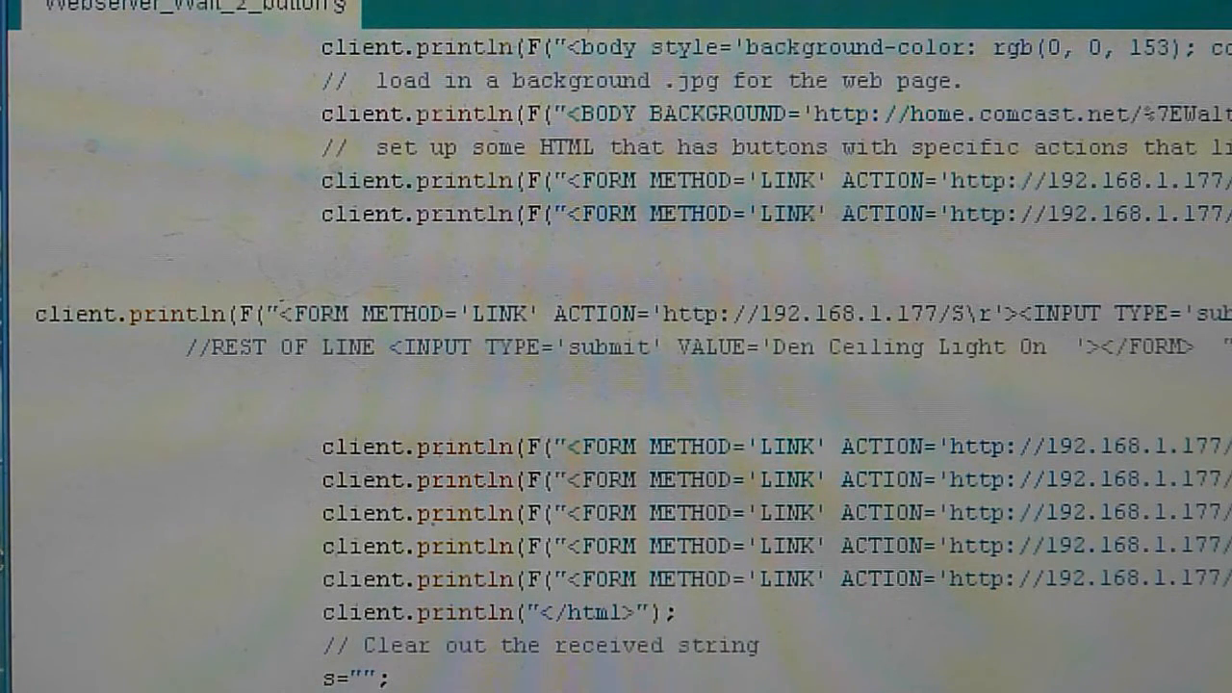
- Scroll to the sketch's end showing received-string clearing, client.stop() and the closing // end brace
scroll("down", 3)
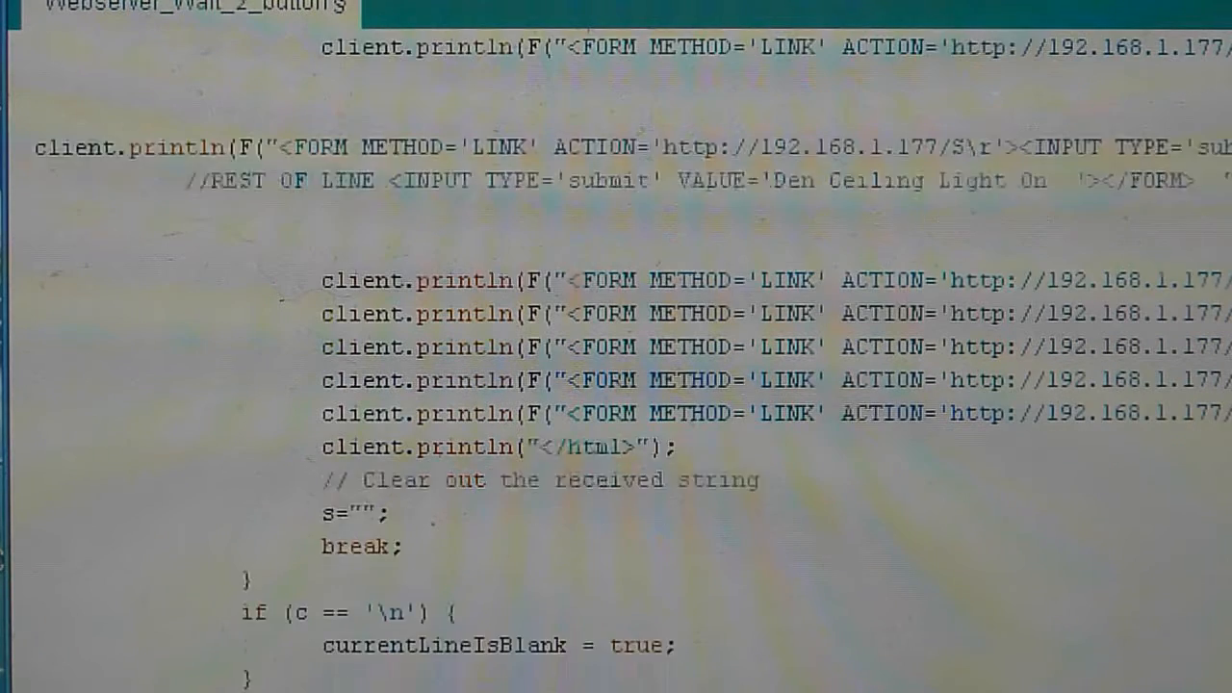
scroll("down", 3)
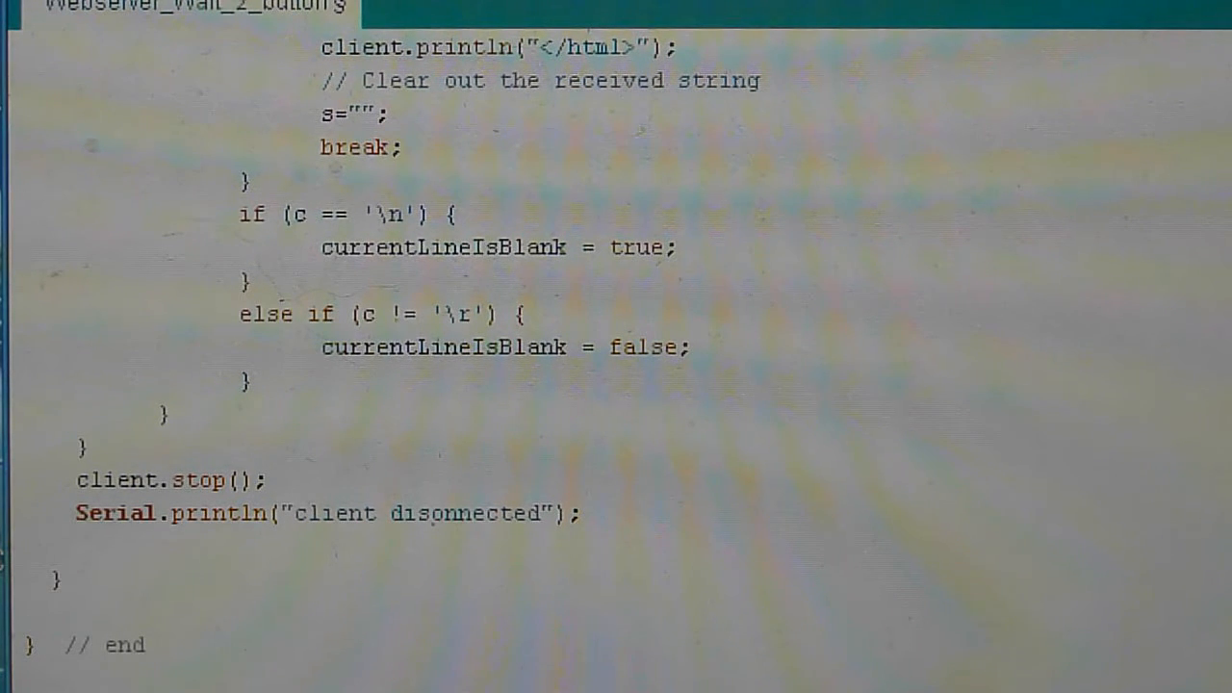
- Scroll back to the s.substring GET parsing and the if (cmd == "/A") and "/B" blocks
scroll("down", 3)
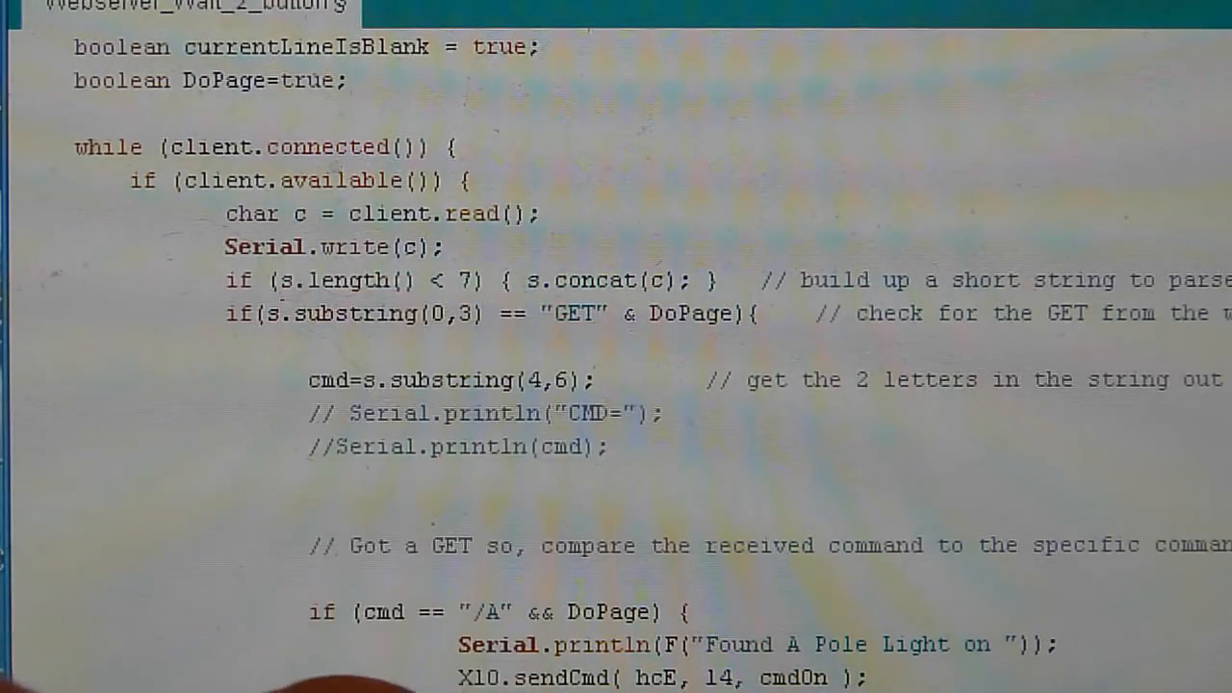
scroll("down", 3)
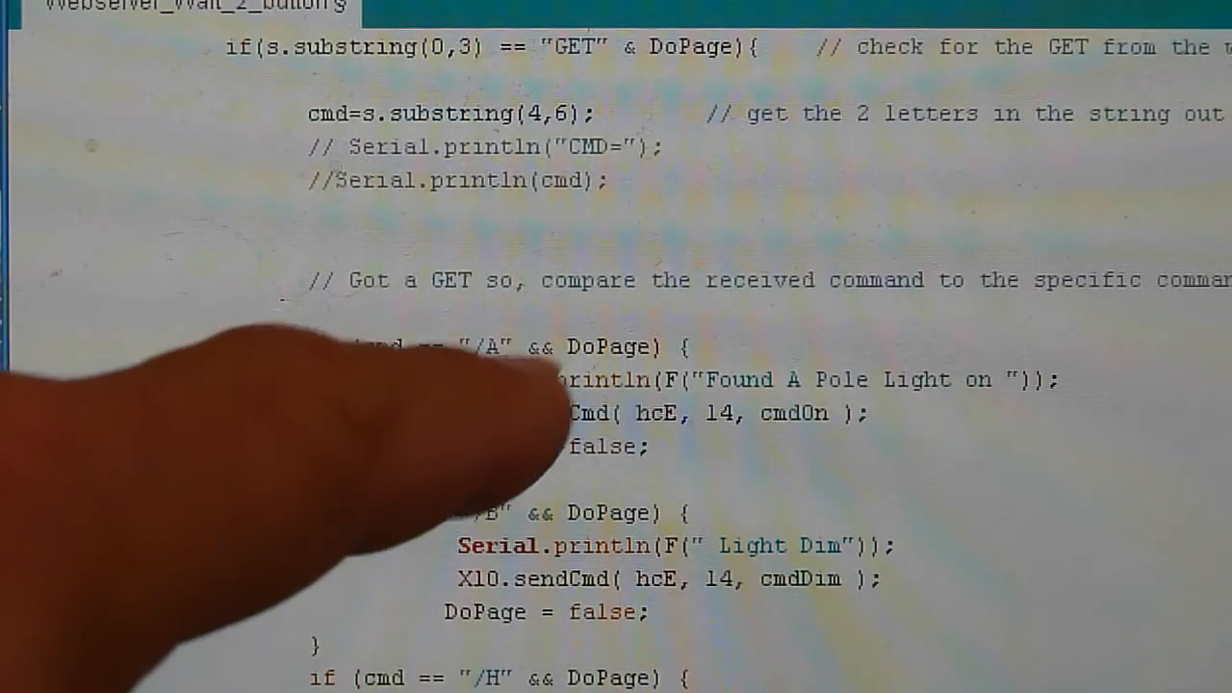